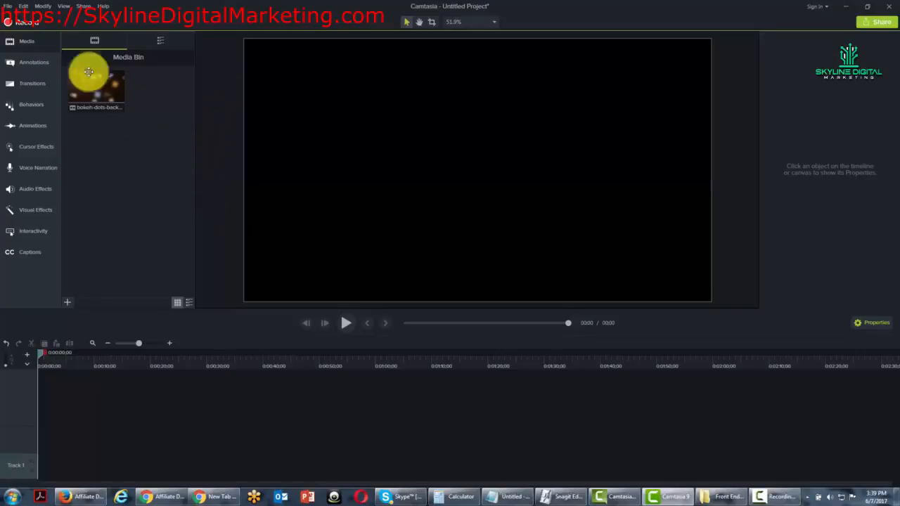
Step: Open the File menu of the untitled Camtasia project
left_click(7, 6)
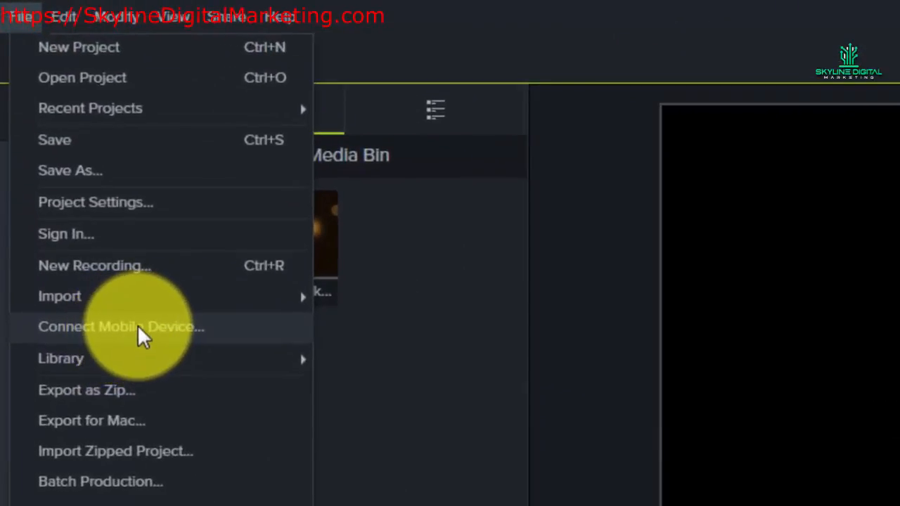
Step: Choose Connect Mobile Device to show the TechSmith Fuse setup steps and pairing QR code
left_click(121, 326)
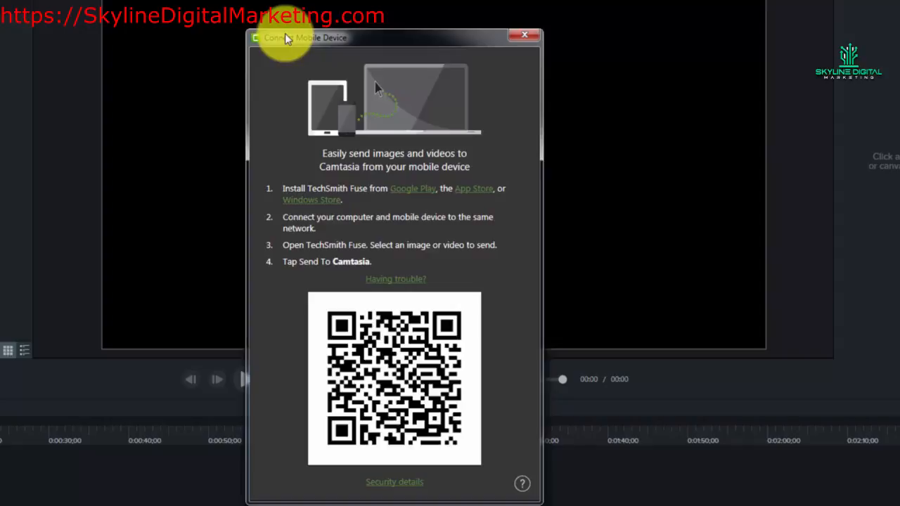
mouse_move(288, 197)
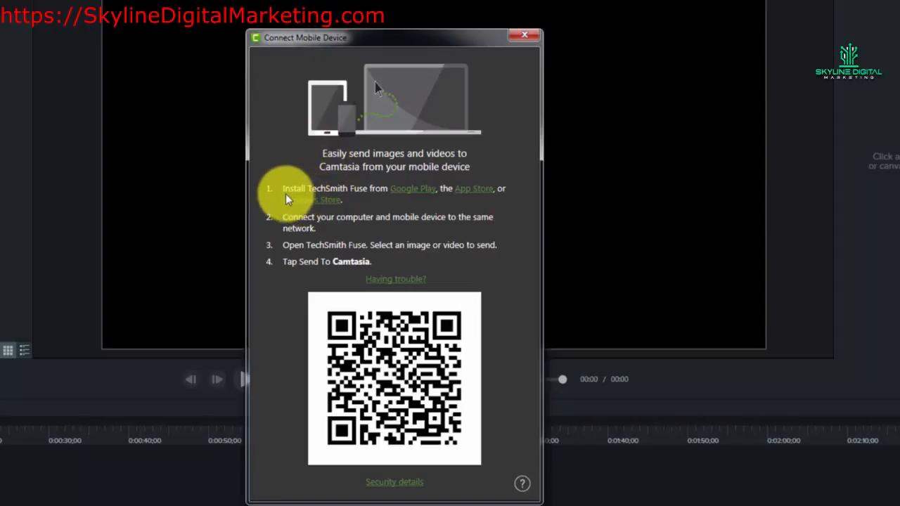
mouse_move(330, 194)
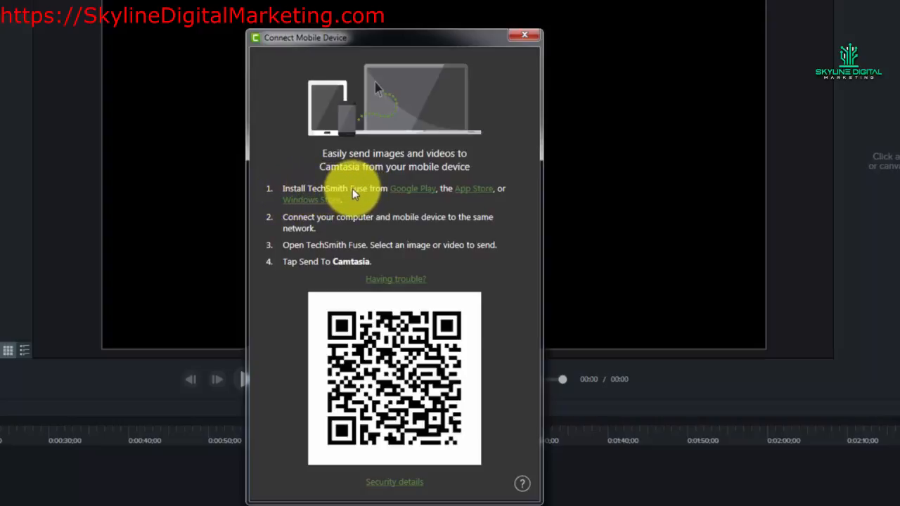
mouse_move(396, 192)
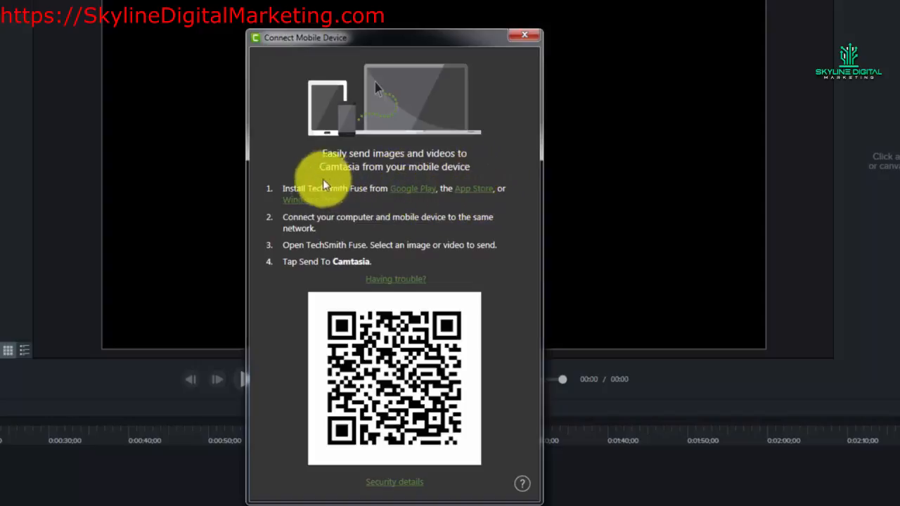
mouse_move(280, 177)
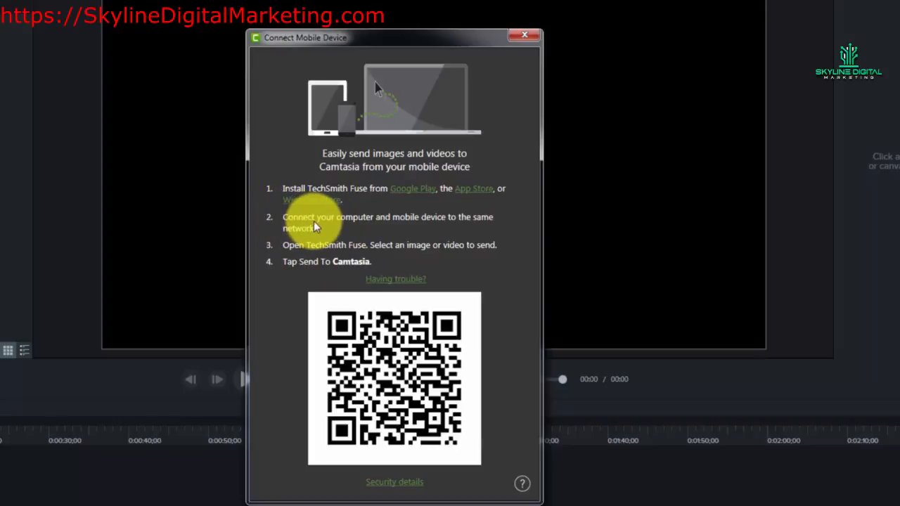
mouse_move(383, 225)
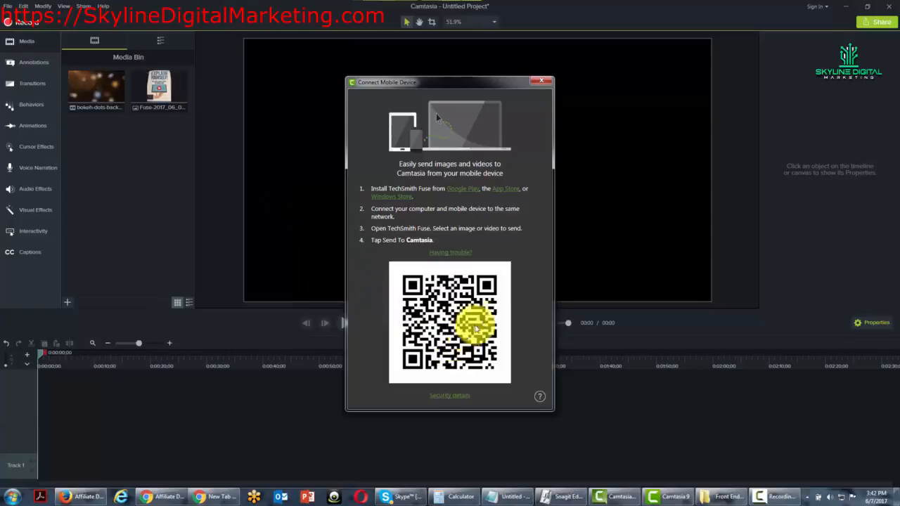
mouse_move(429, 288)
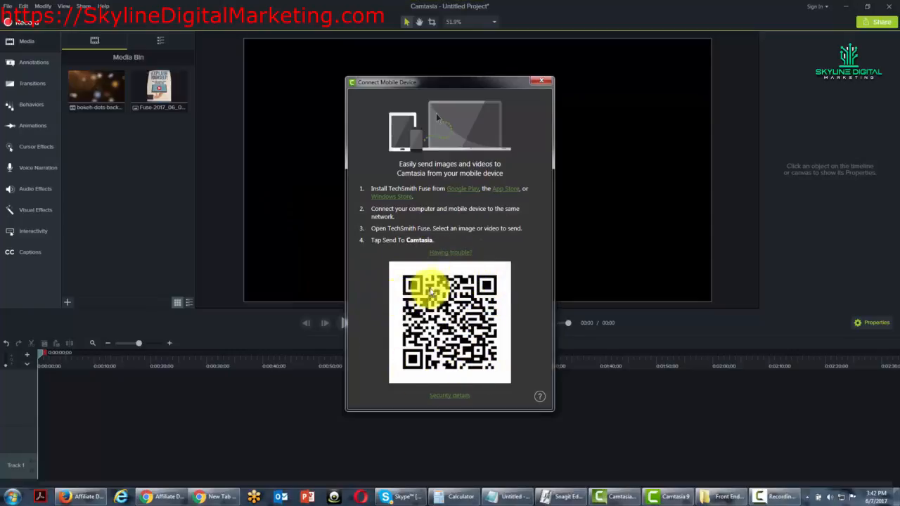
mouse_move(420, 354)
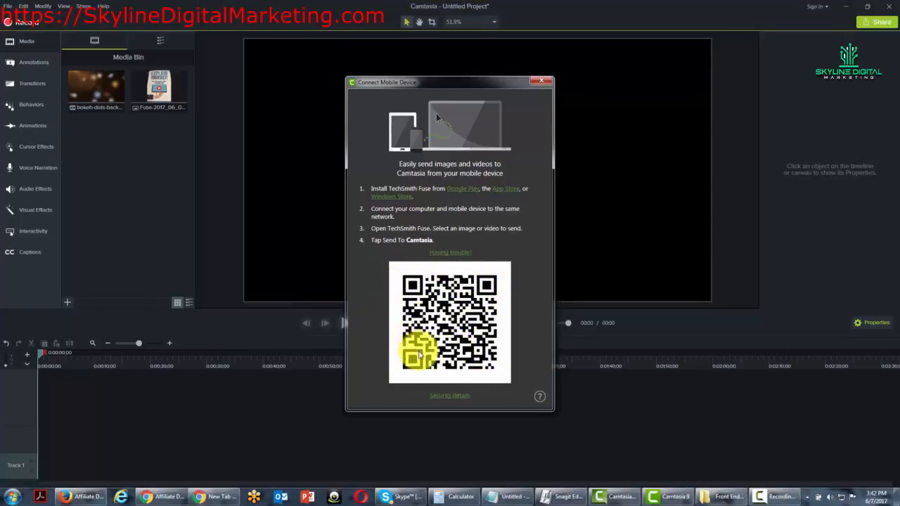
mouse_move(121, 193)
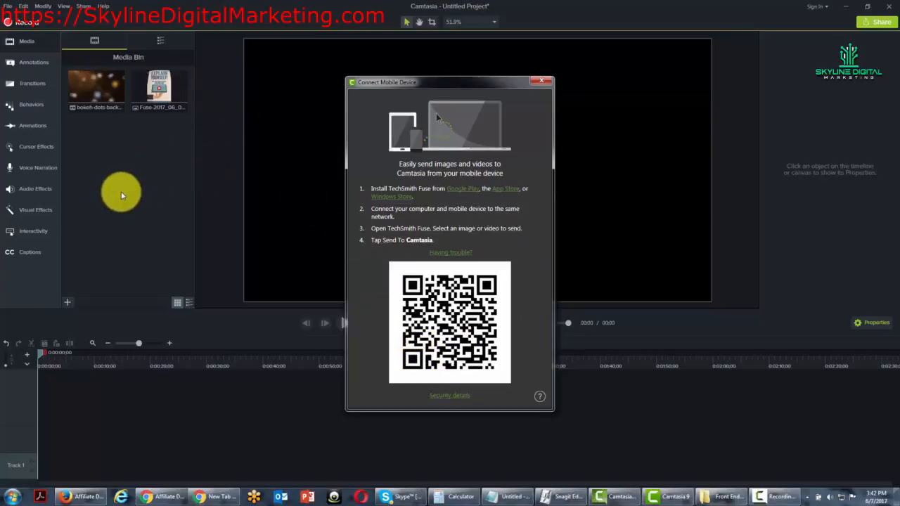
mouse_move(111, 223)
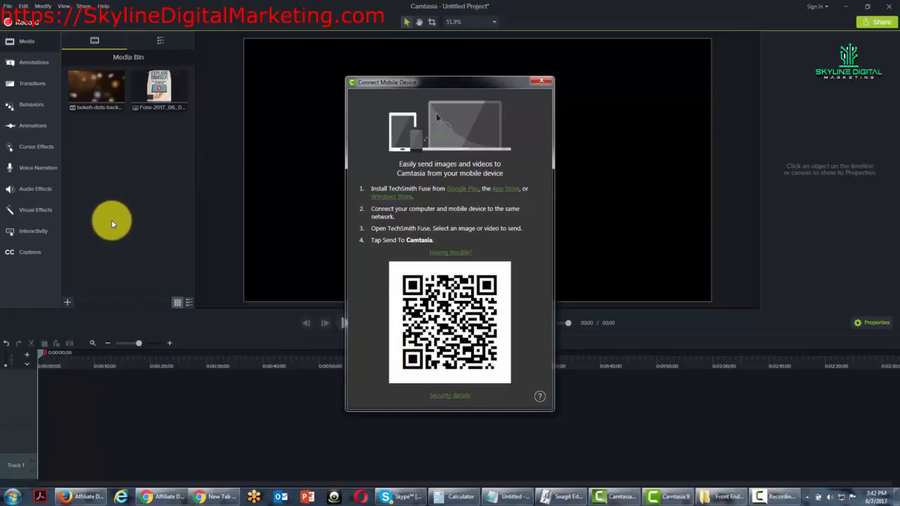
mouse_move(138, 174)
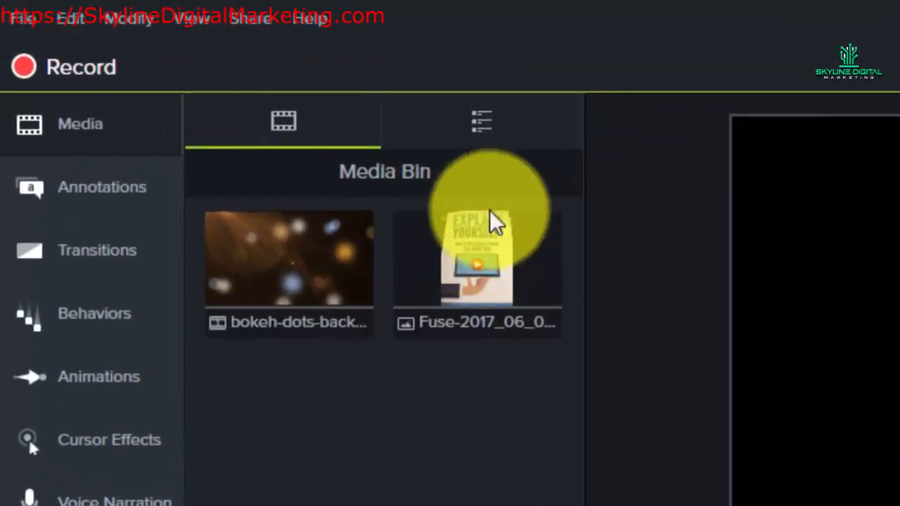
mouse_move(457, 288)
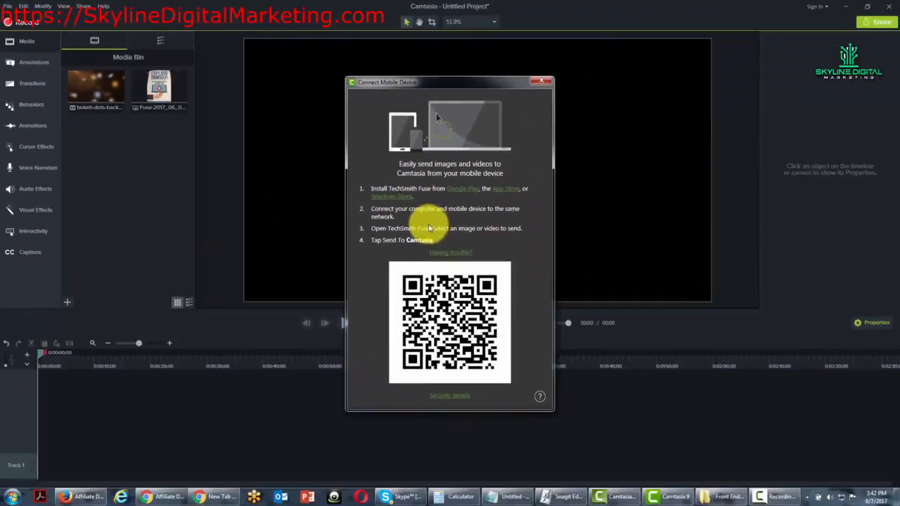
mouse_move(398, 320)
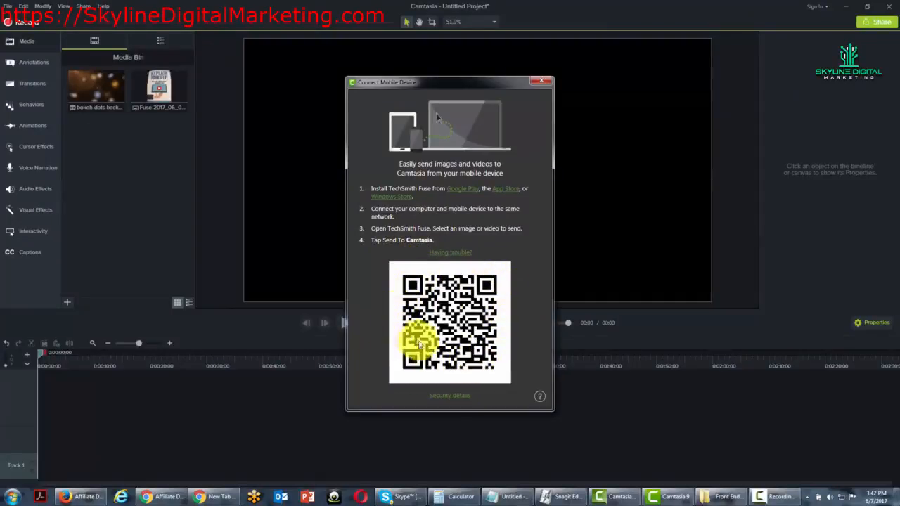
mouse_move(450, 365)
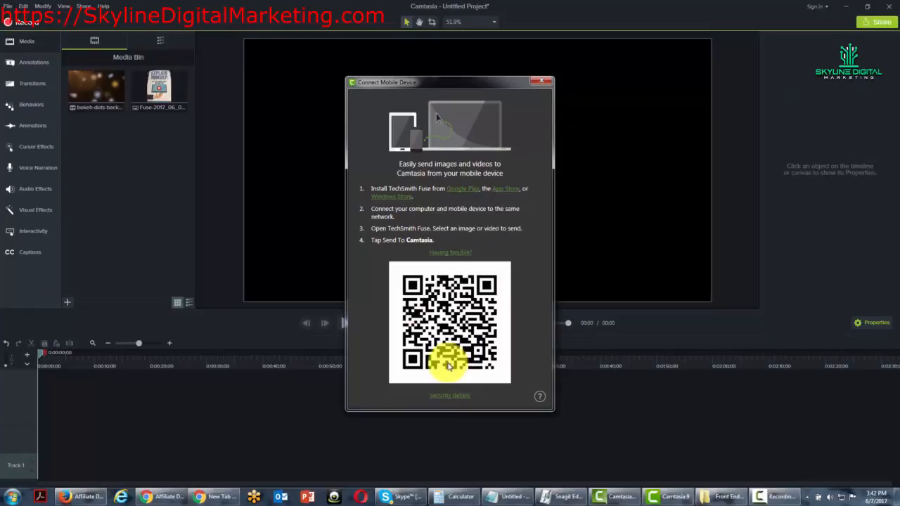
mouse_move(122, 119)
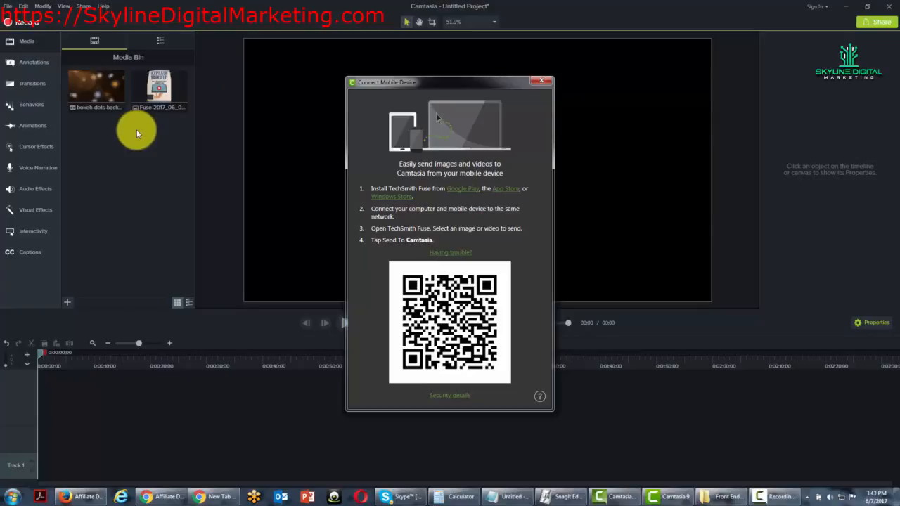
mouse_move(134, 145)
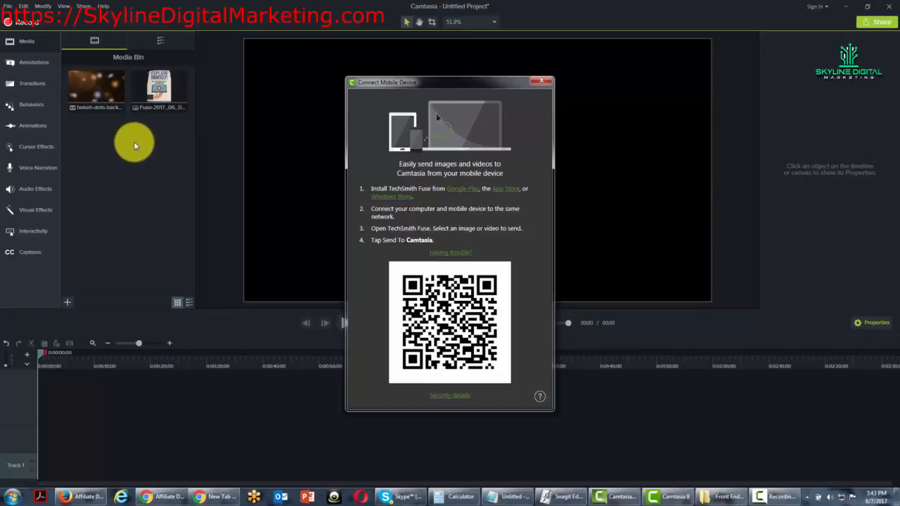